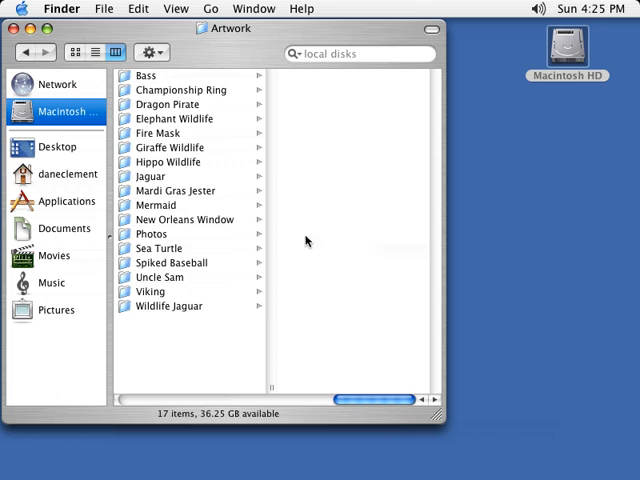
{"action": "mouse_move", "coordinate": [212, 144]}
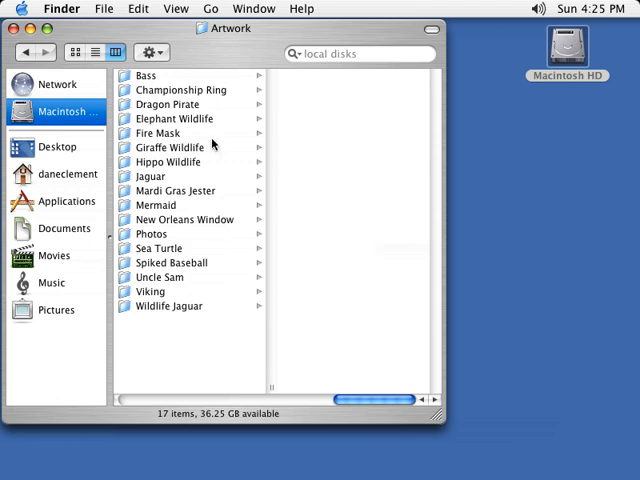
{"action": "mouse_move", "coordinate": [200, 358]}
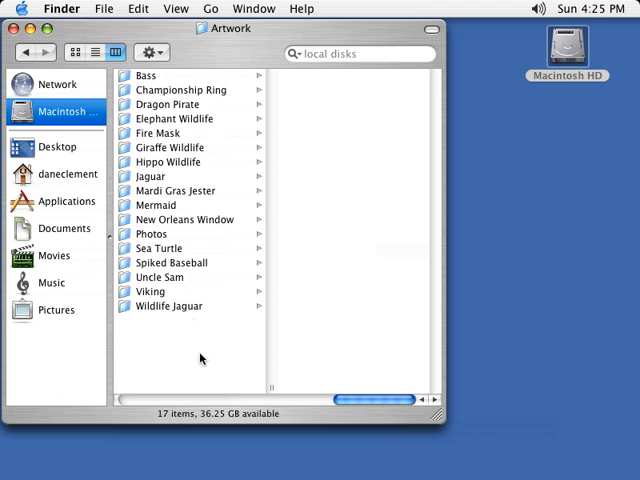
{"action": "mouse_move", "coordinate": [168, 214]}
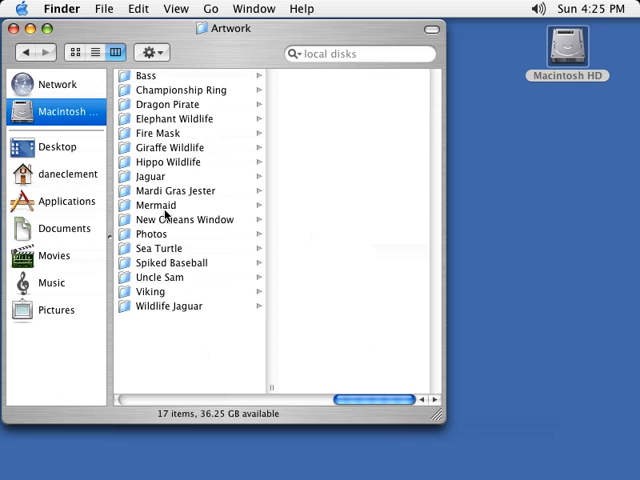
Show the New Orleans Window folder's five files in the next column
{"action": "left_click", "coordinate": [184, 220]}
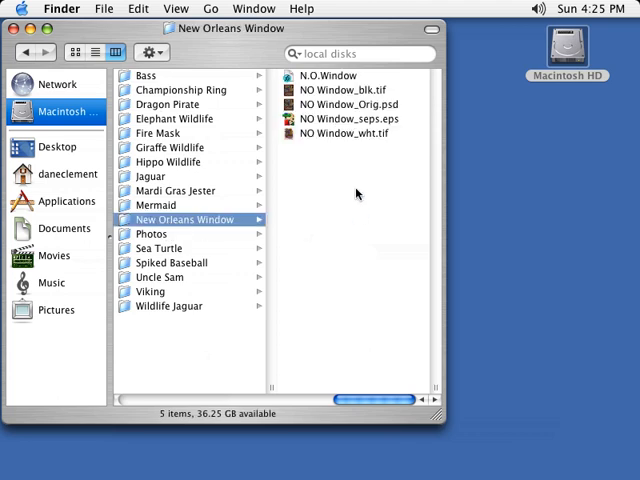
{"action": "mouse_move", "coordinate": [372, 146]}
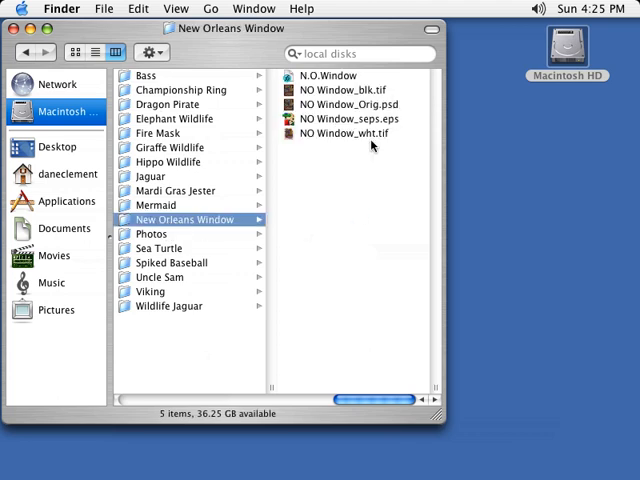
{"action": "mouse_move", "coordinate": [384, 118]}
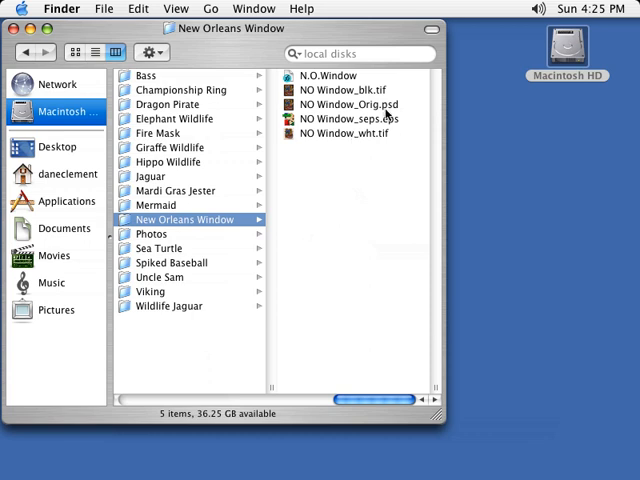
{"action": "mouse_move", "coordinate": [388, 112]}
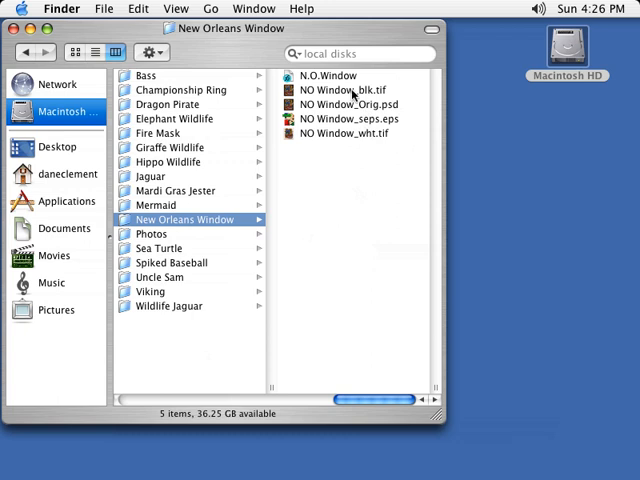
{"action": "mouse_move", "coordinate": [384, 136]}
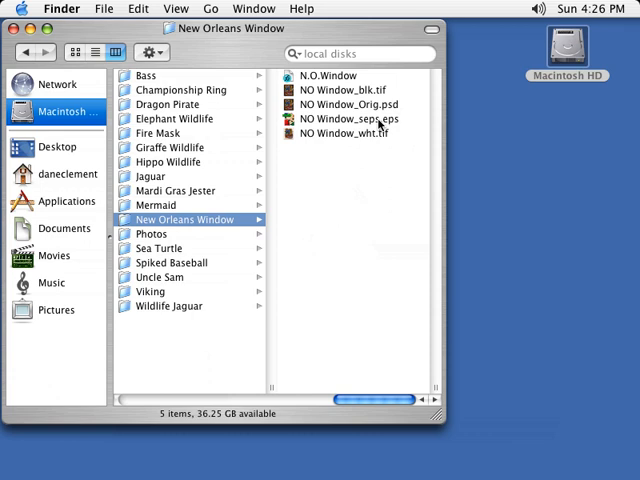
{"action": "mouse_move", "coordinate": [356, 120]}
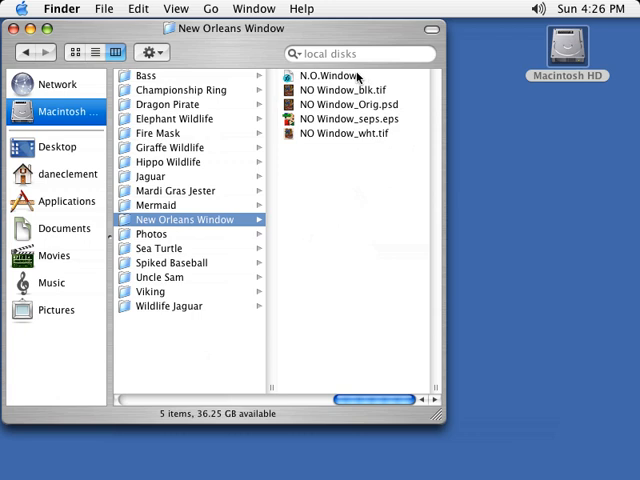
{"action": "mouse_move", "coordinate": [388, 134]}
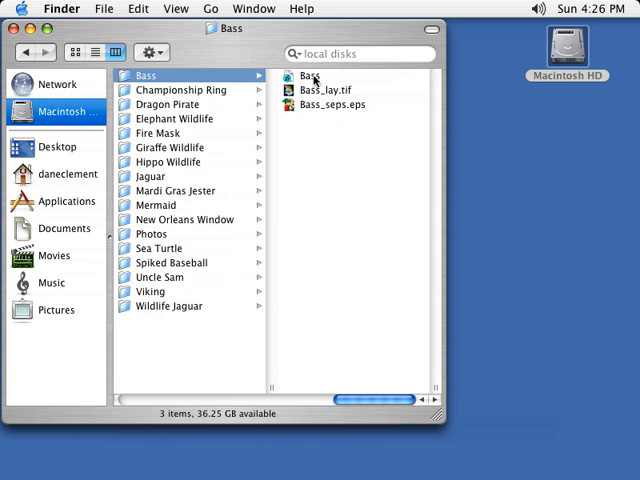
{"action": "mouse_move", "coordinate": [308, 116]}
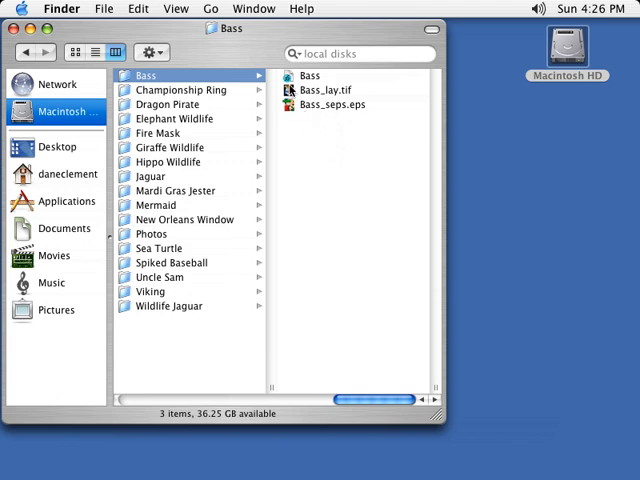
{"action": "mouse_move", "coordinate": [330, 104]}
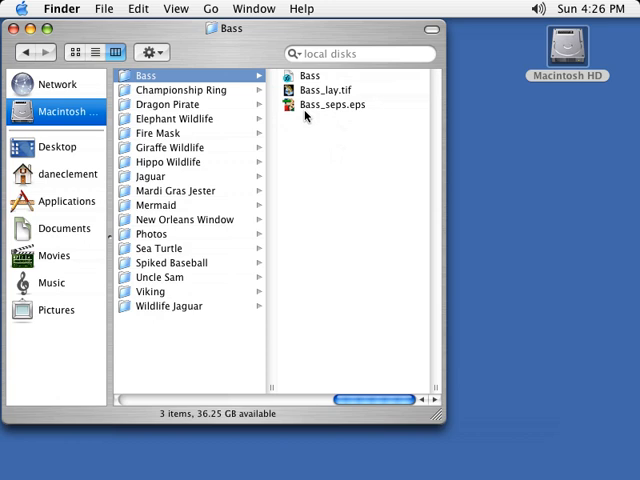
{"action": "mouse_move", "coordinate": [168, 222]}
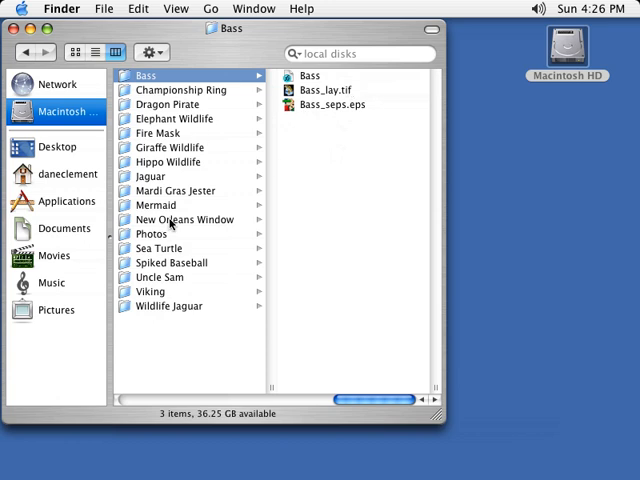
Return to the New Orleans Window folder's file listing after viewing Bass
{"action": "left_click", "coordinate": [184, 220]}
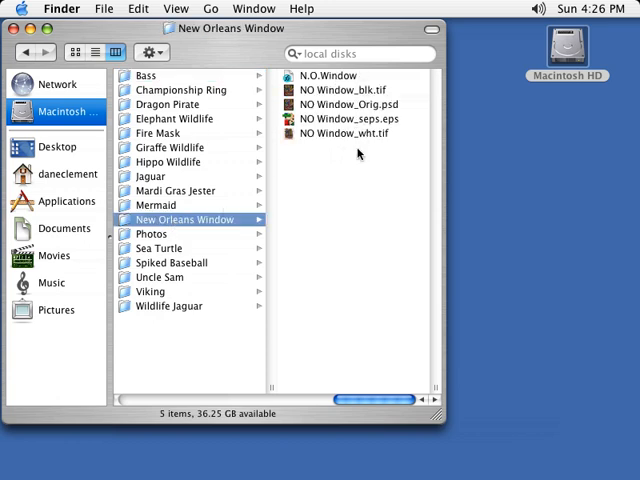
{"action": "mouse_move", "coordinate": [350, 172]}
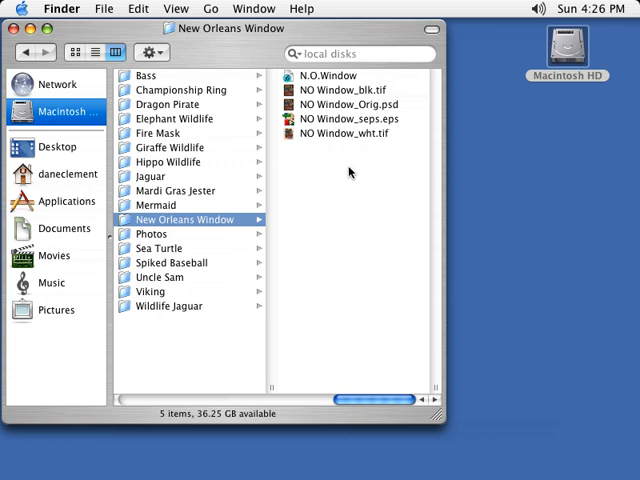
{"action": "mouse_move", "coordinate": [374, 118]}
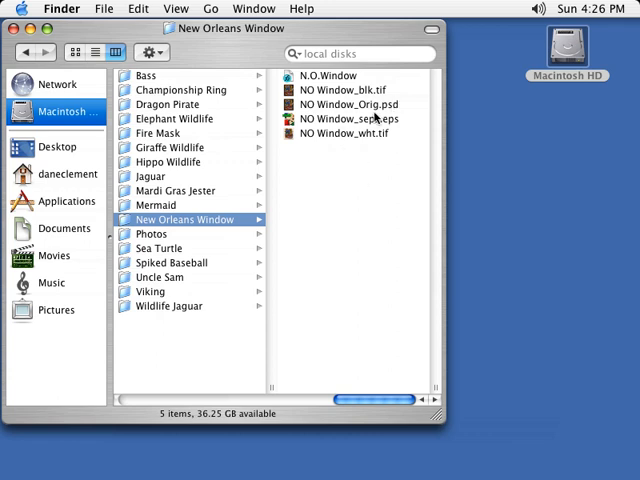
{"action": "mouse_move", "coordinate": [320, 150]}
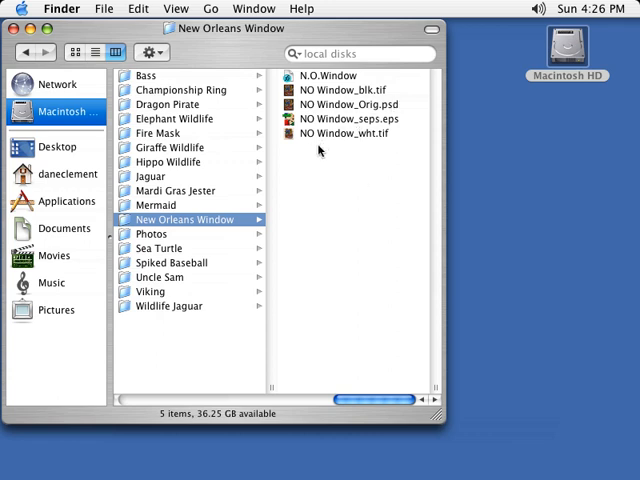
{"action": "mouse_move", "coordinate": [362, 172]}
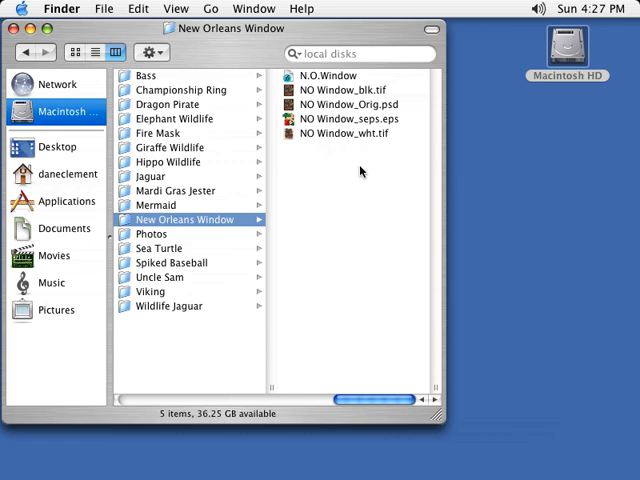
{"action": "mouse_move", "coordinate": [328, 176]}
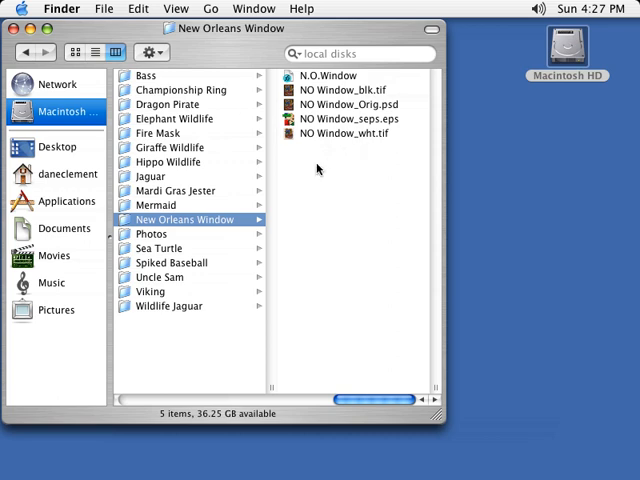
{"action": "mouse_move", "coordinate": [356, 124]}
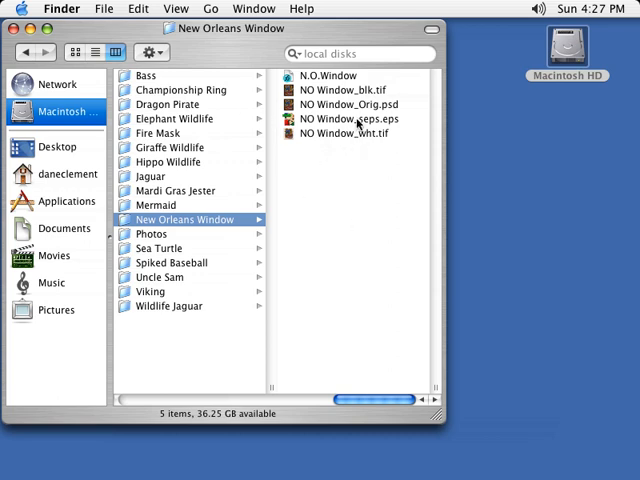
{"action": "mouse_move", "coordinate": [346, 148]}
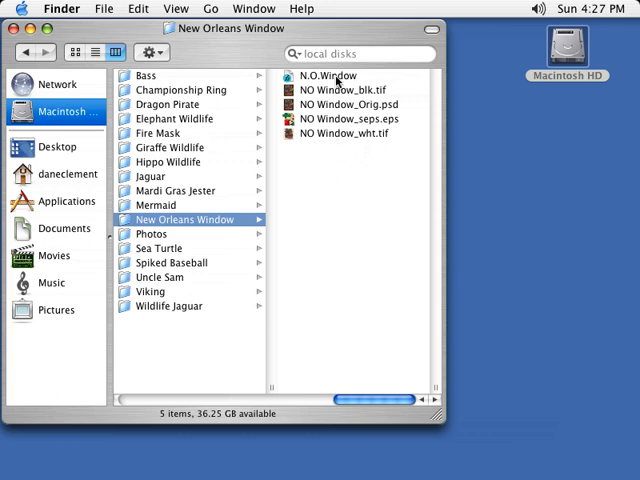
{"action": "mouse_move", "coordinate": [404, 82]}
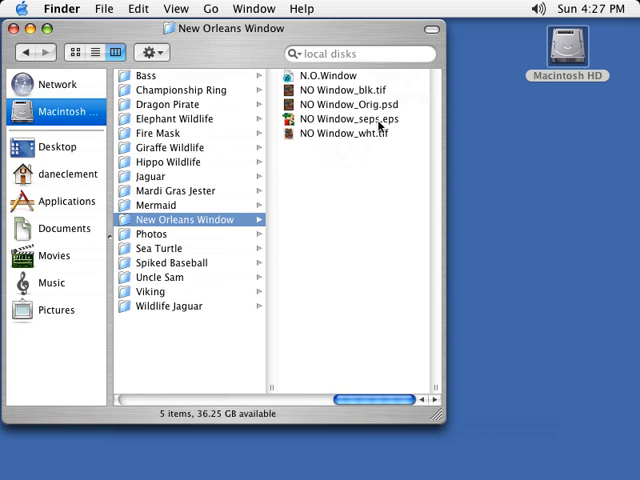
{"action": "mouse_move", "coordinate": [392, 188]}
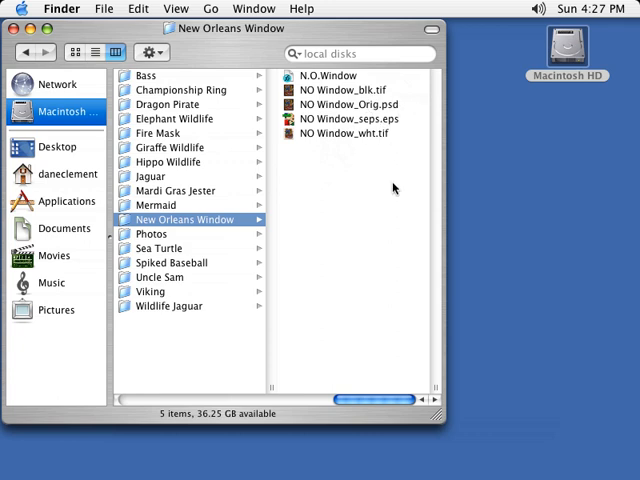
{"action": "mouse_move", "coordinate": [364, 150]}
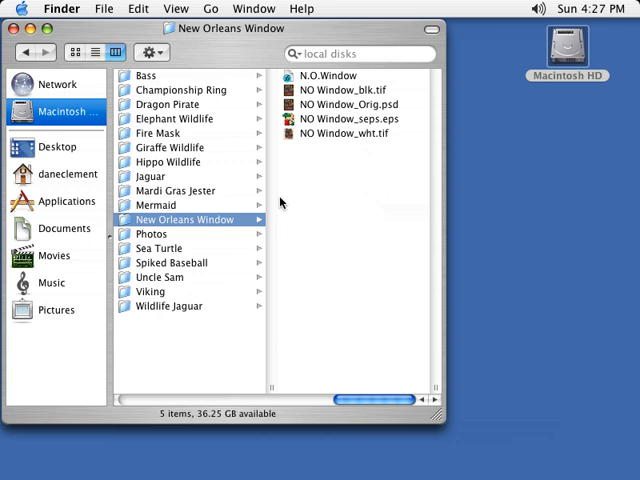
{"action": "mouse_move", "coordinate": [358, 180]}
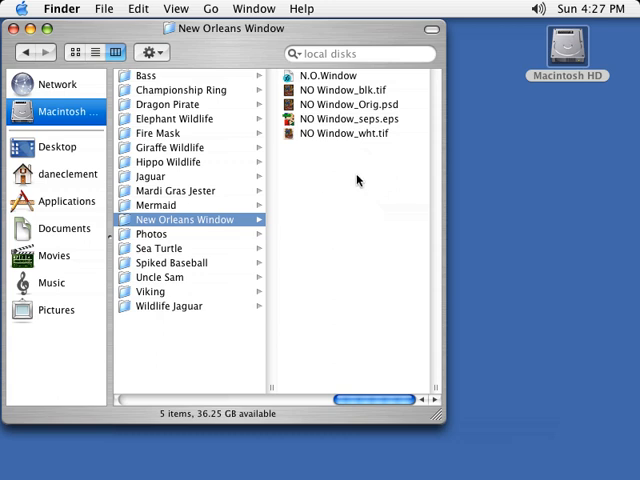
{"action": "mouse_move", "coordinate": [296, 164]}
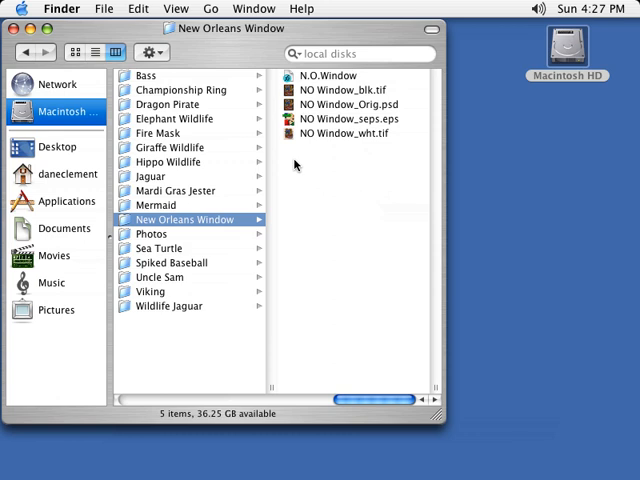
Show the Bass folder's three files: Bass, Bass_lay.tif and Bass_seps.eps
{"action": "left_click", "coordinate": [146, 76]}
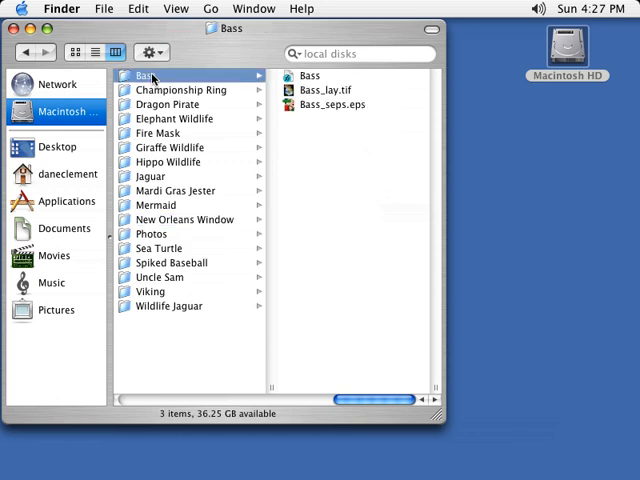
{"action": "mouse_move", "coordinate": [200, 184]}
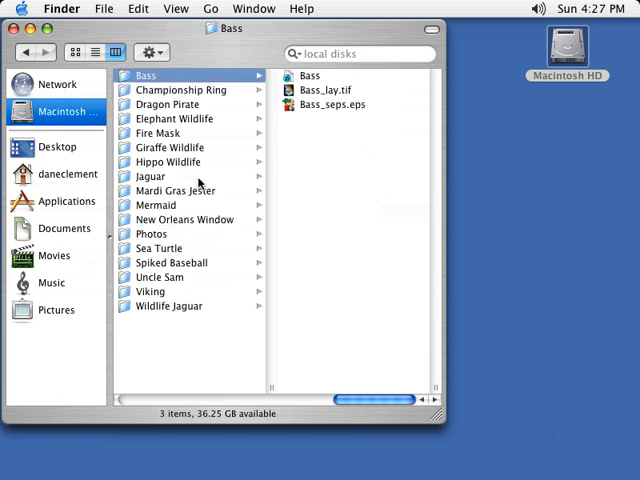